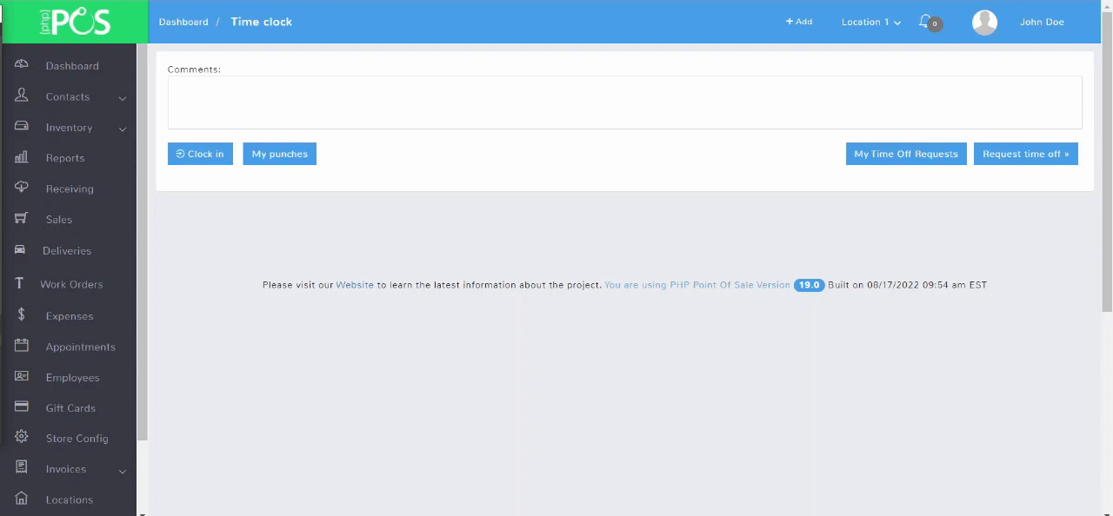
mouse_move(240, 329)
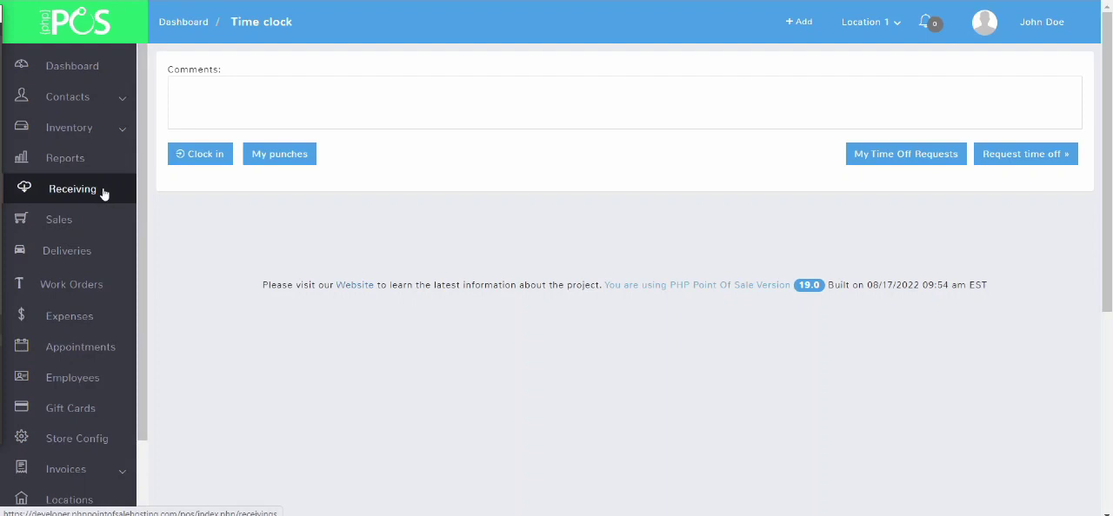
Go to the Receiving screen from the left sidebar
click(73, 188)
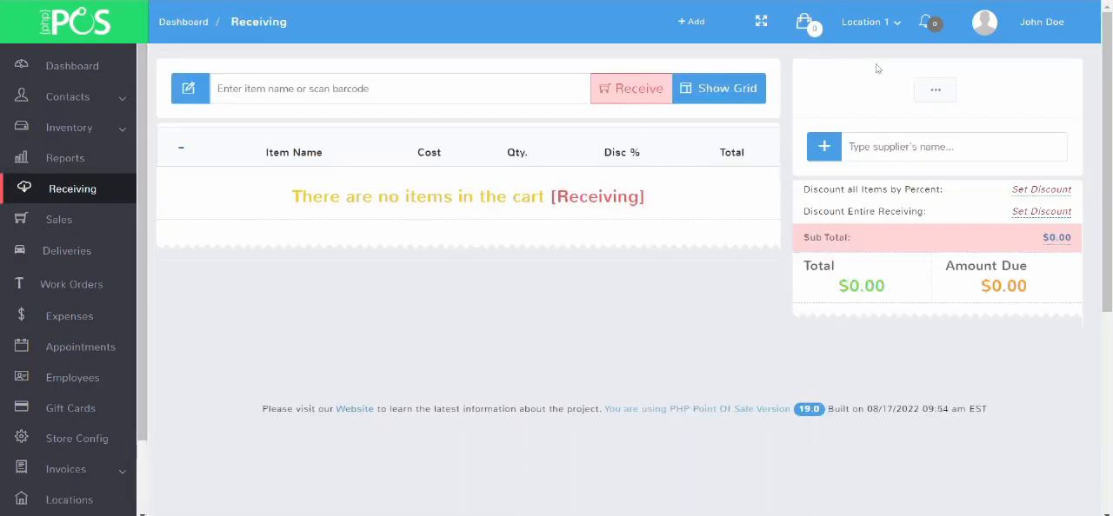
mouse_move(934, 91)
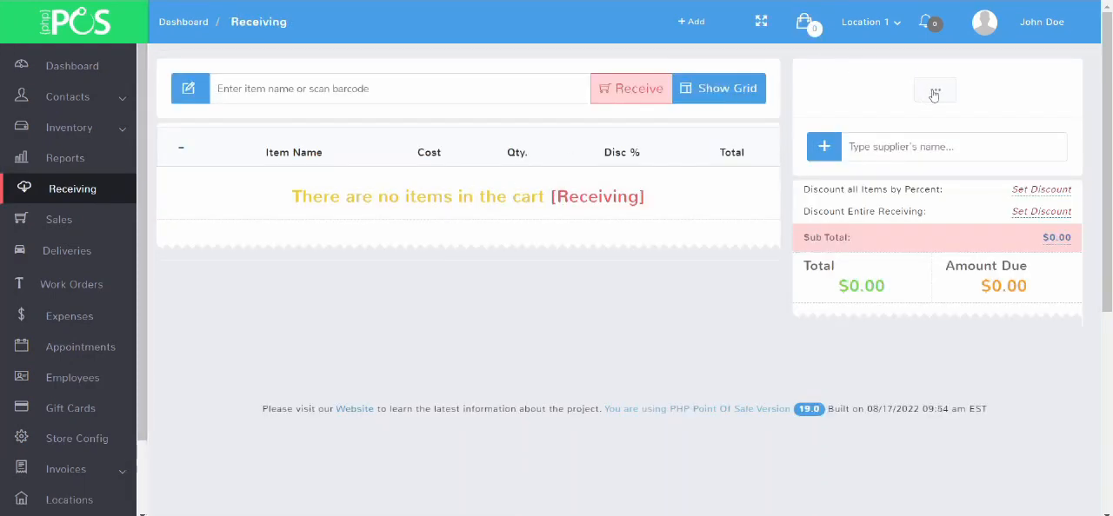
Show the list of suspended receivings, including purchase order RECV 20
click(935, 88)
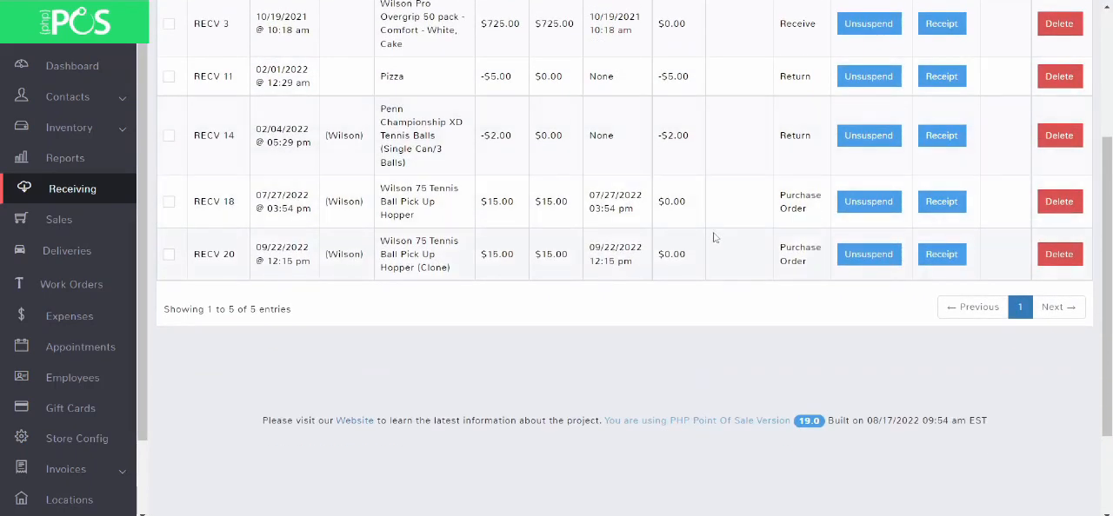
mouse_move(431, 323)
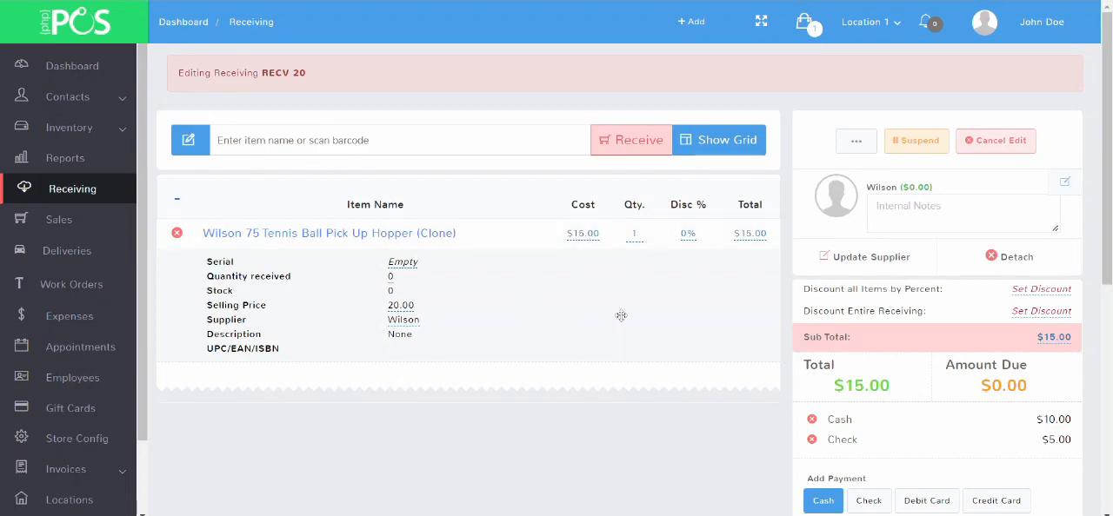
Finish purchase order RECV 20 with its $15.00 tennis ball hopper into inventory
scroll(down, 3)
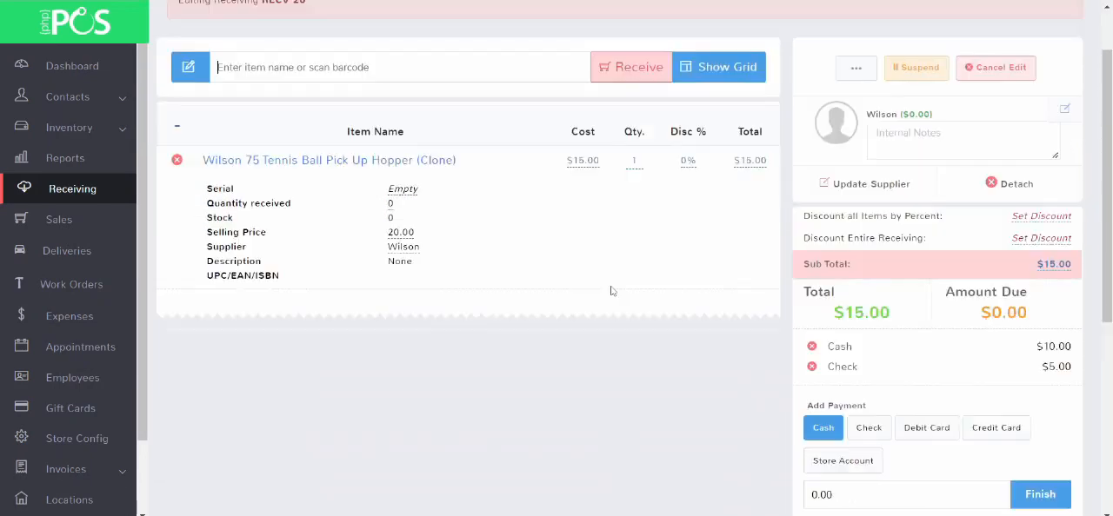
mouse_move(975, 411)
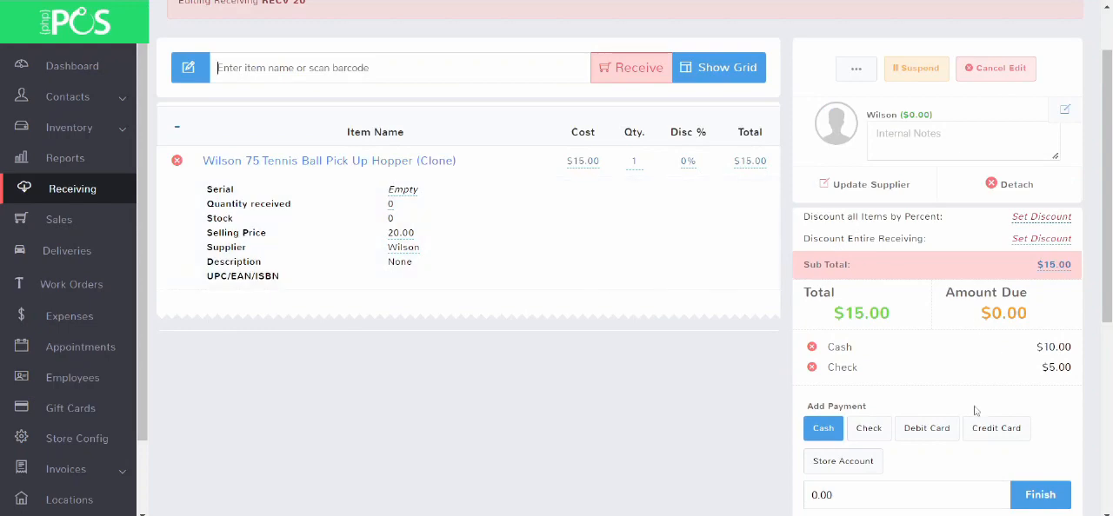
scroll(down, 3)
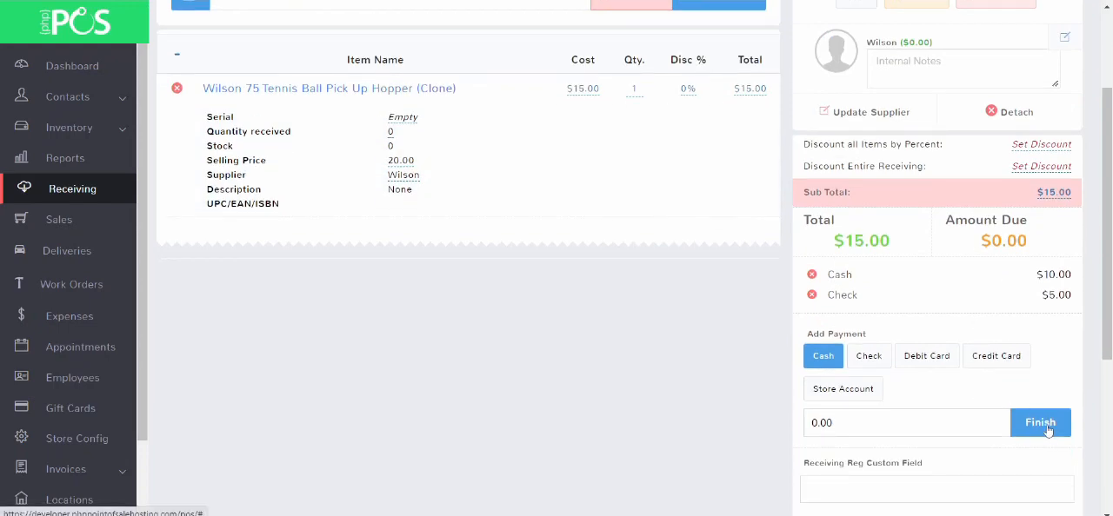
click(1040, 424)
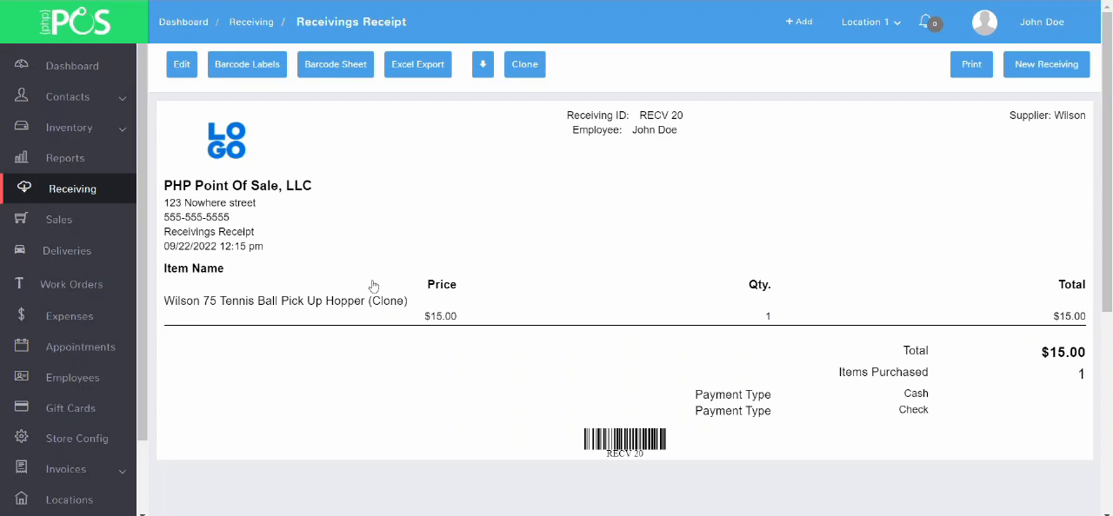
mouse_move(56, 193)
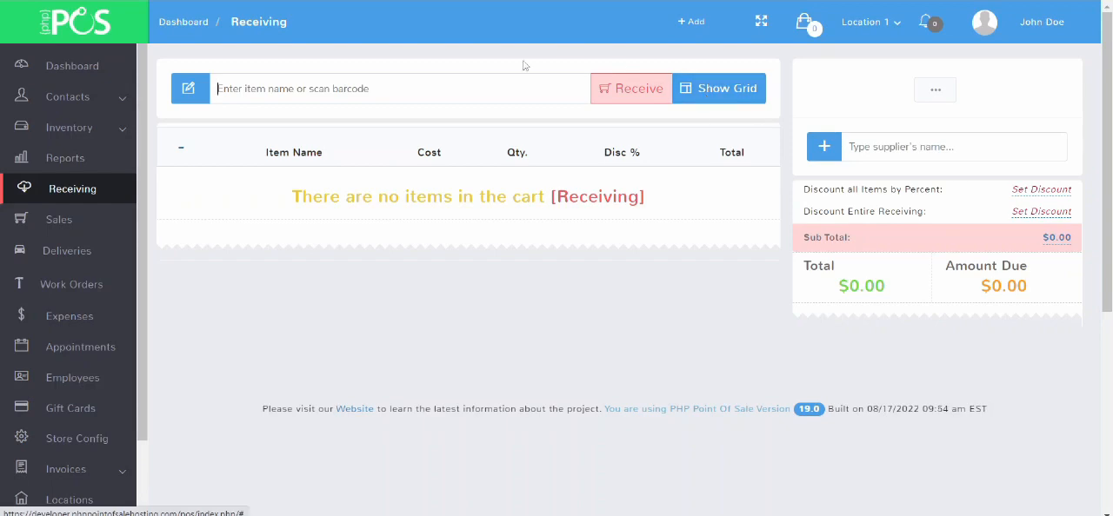
mouse_move(362, 92)
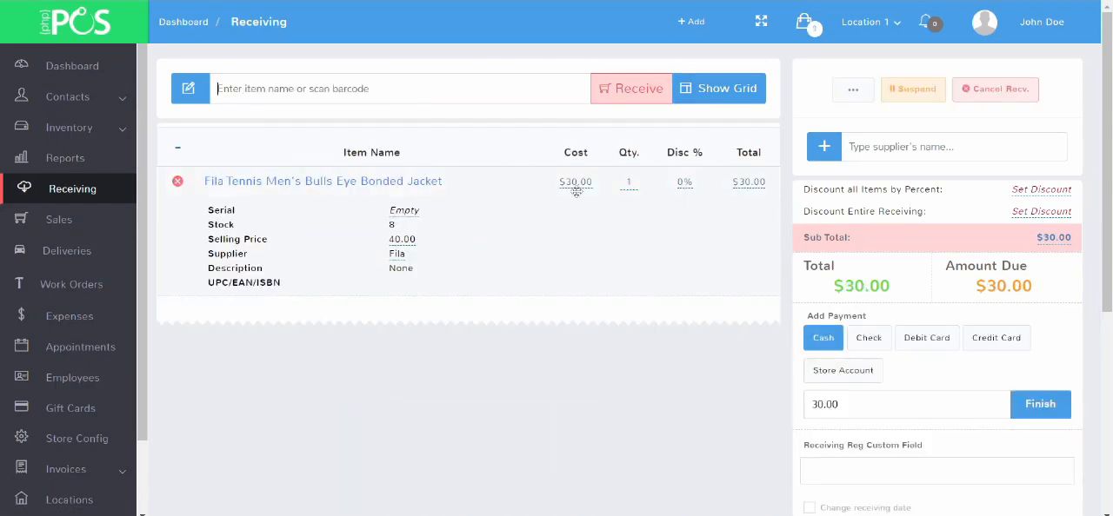
mouse_move(651, 177)
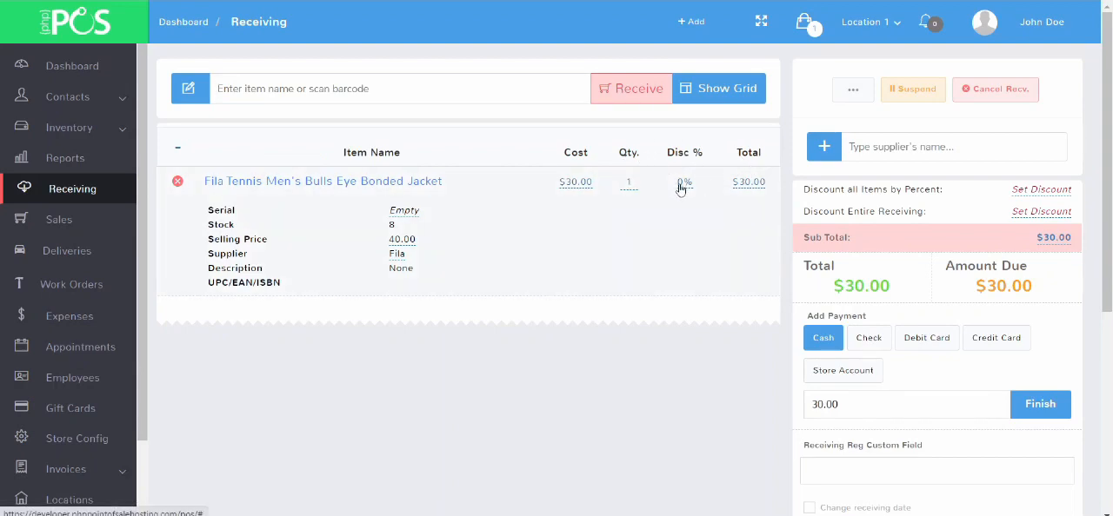
Set the Fila jacket quantity to 5 ($150.00 total), attach supplier Fila, then detach it
click(629, 183)
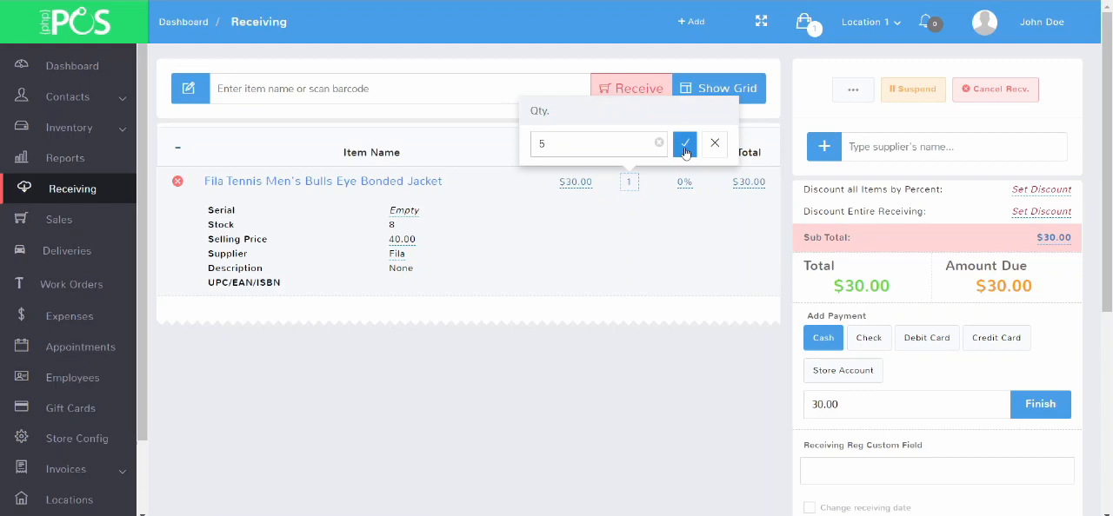
click(685, 142)
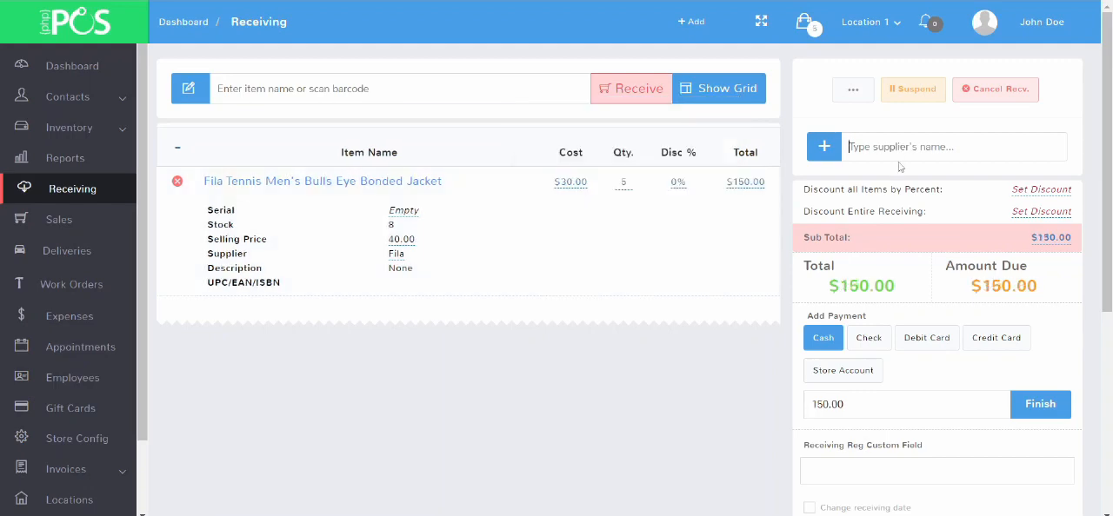
text(f)
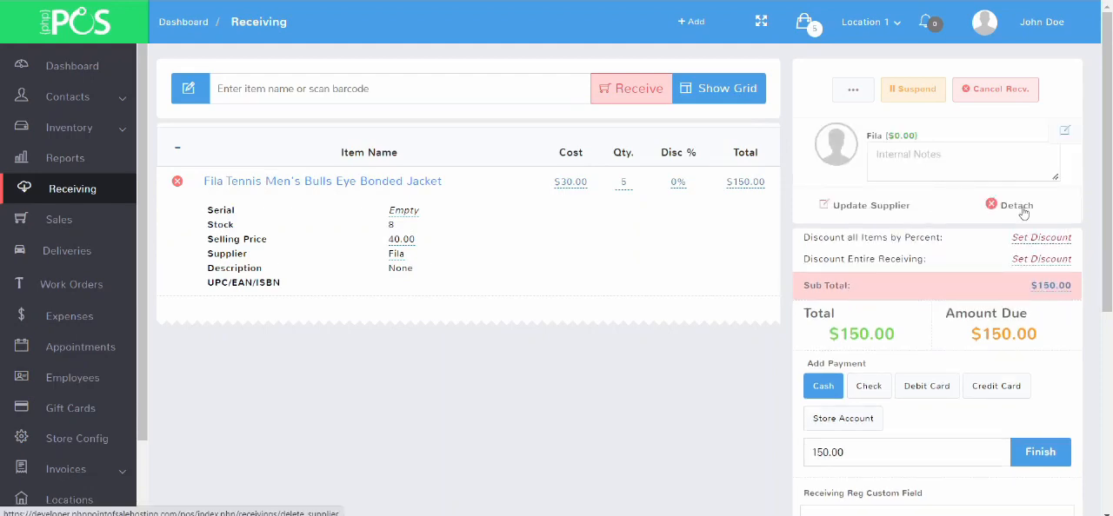
click(1008, 205)
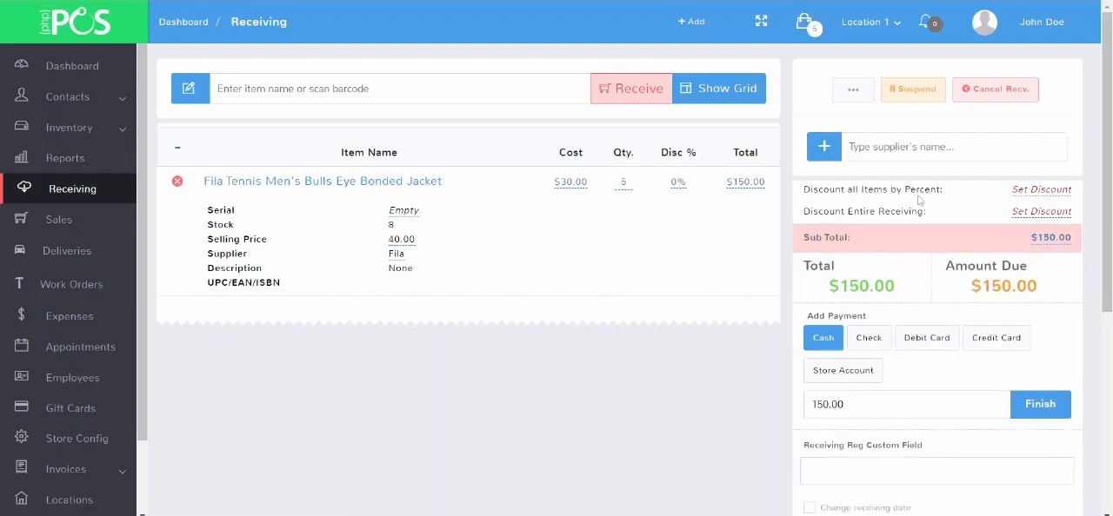
scroll(down, 3)
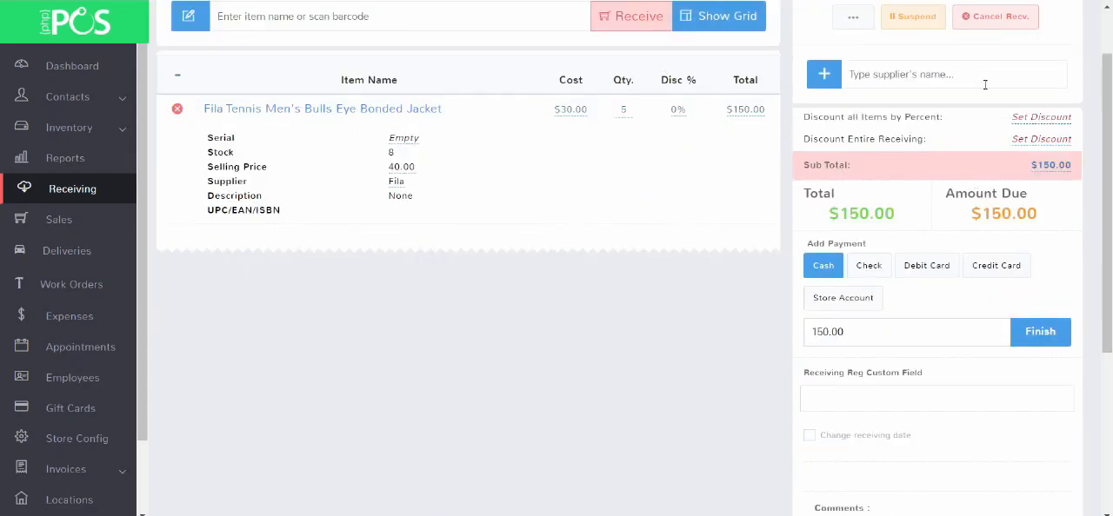
click(1039, 116)
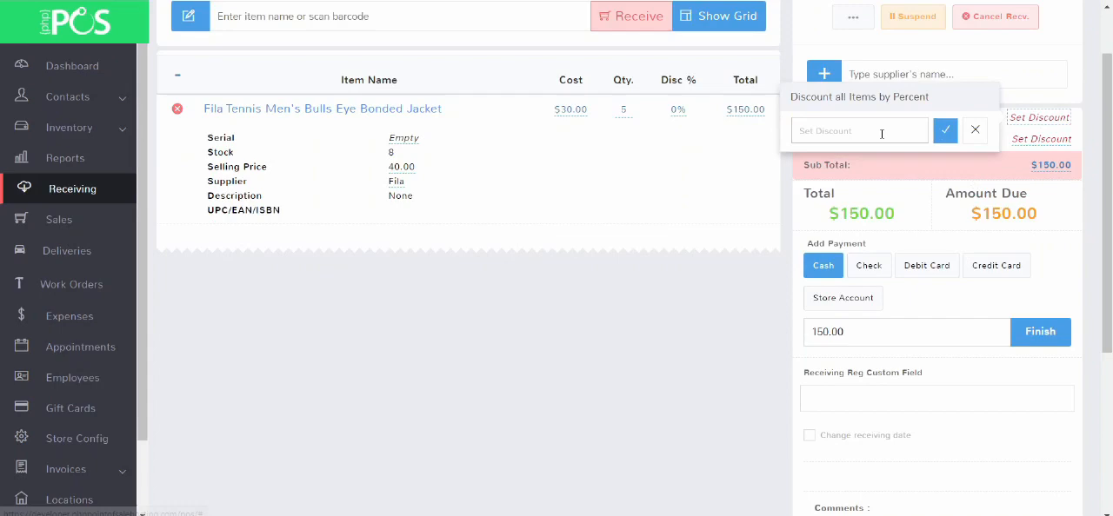
click(974, 130)
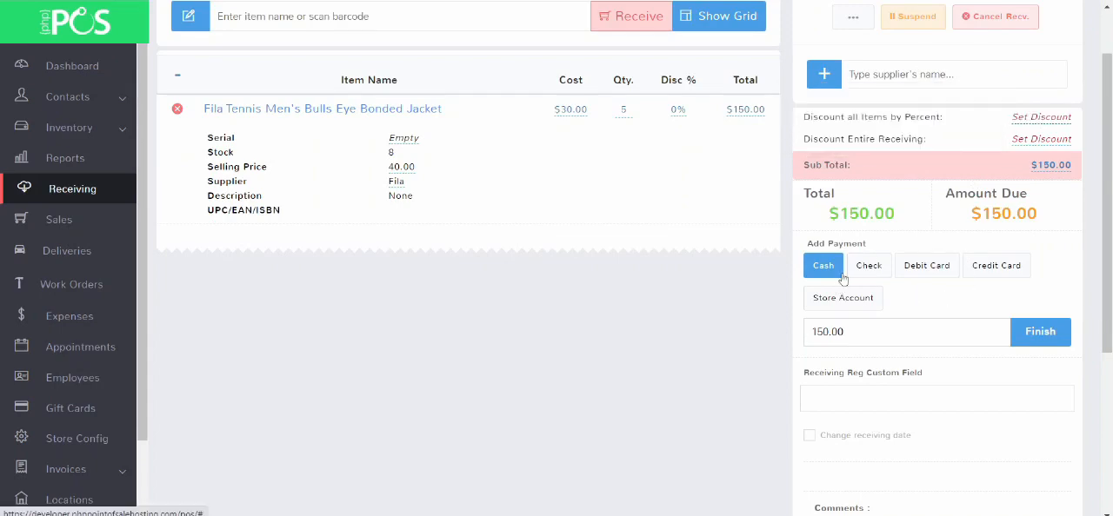
scroll(down, 3)
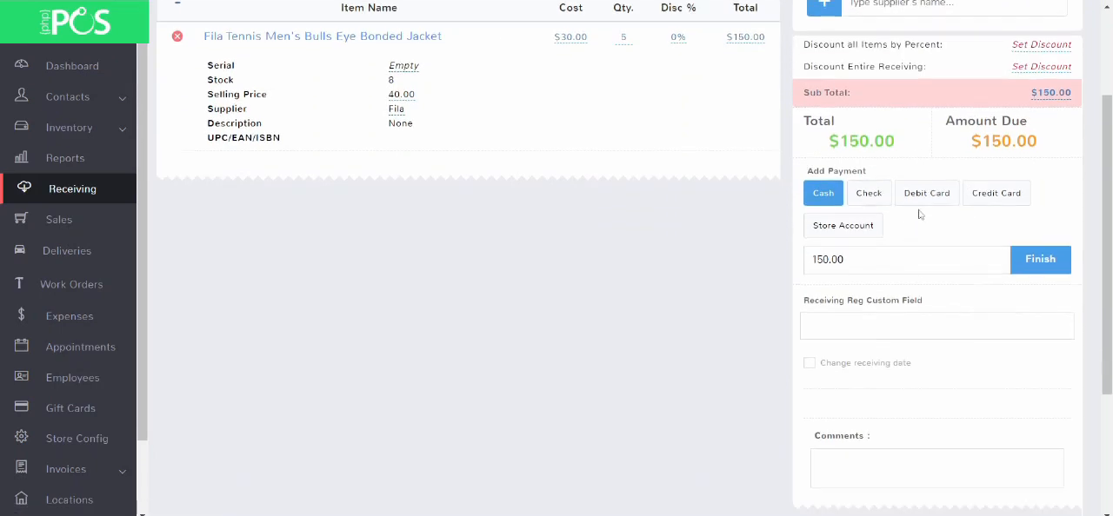
mouse_move(939, 239)
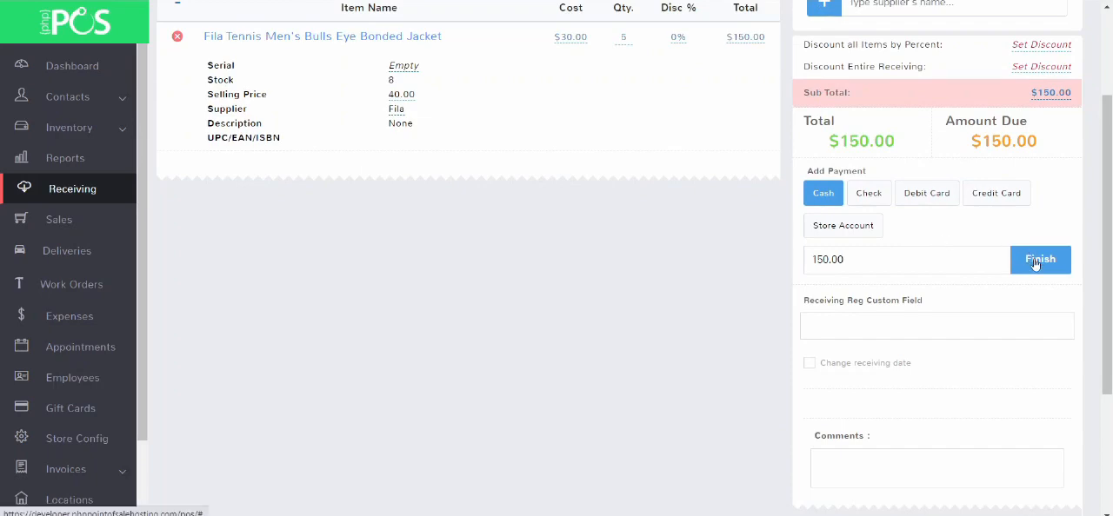
mouse_move(899, 259)
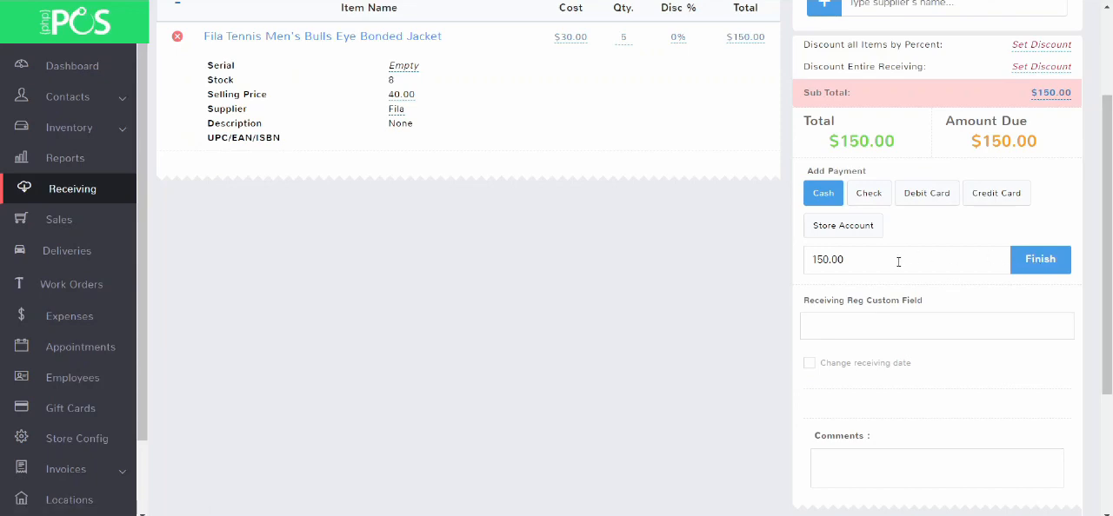
scroll(up, 3)
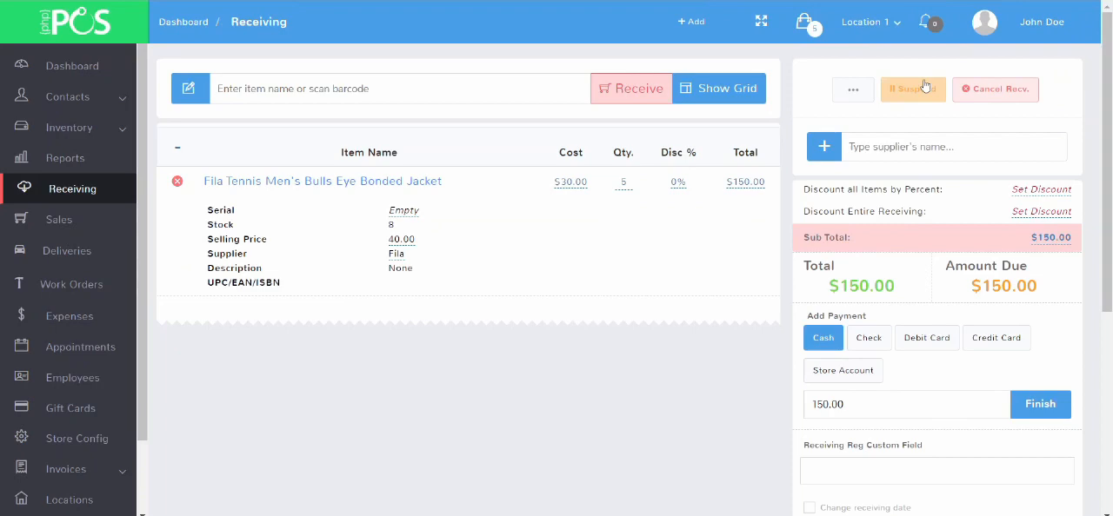
mouse_move(921, 95)
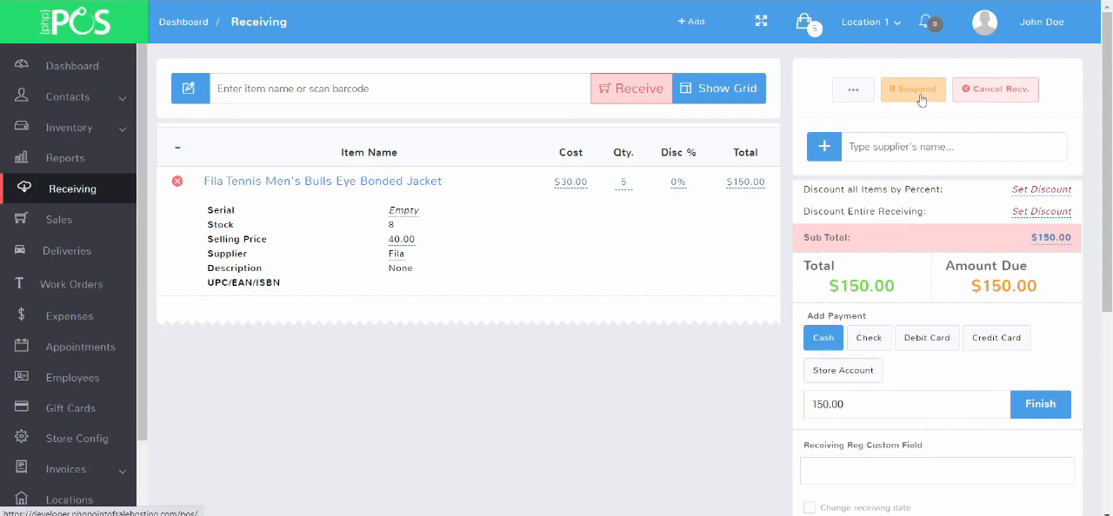